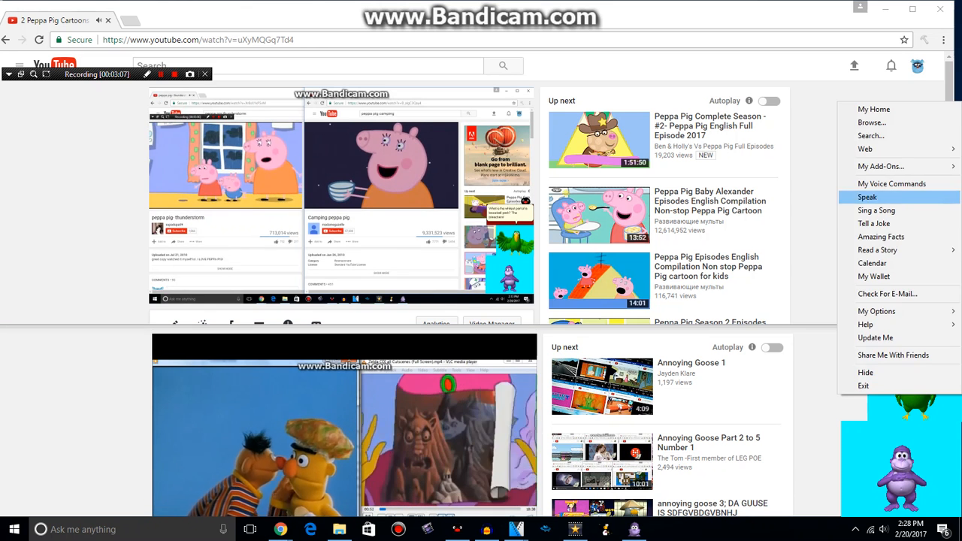
- Choose Tell a Joke in BonziWORLD so Bonzi starts a new joke
{"action": "left_click", "coordinate": [867, 196]}
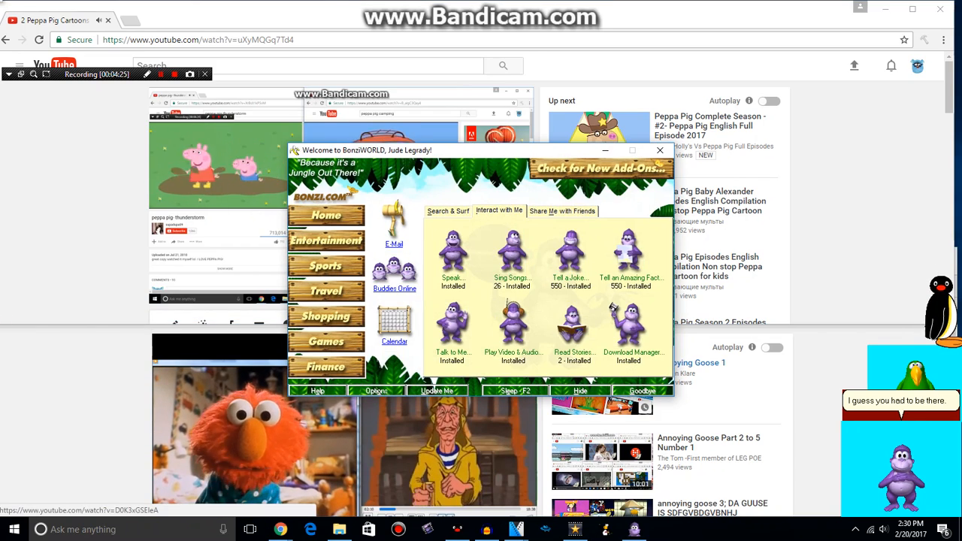
{"action": "left_click", "coordinate": [662, 151]}
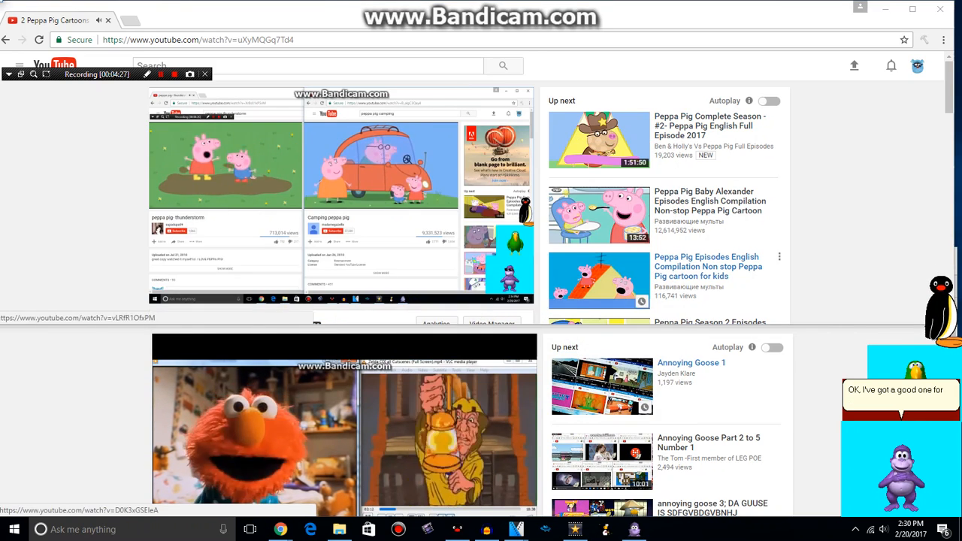